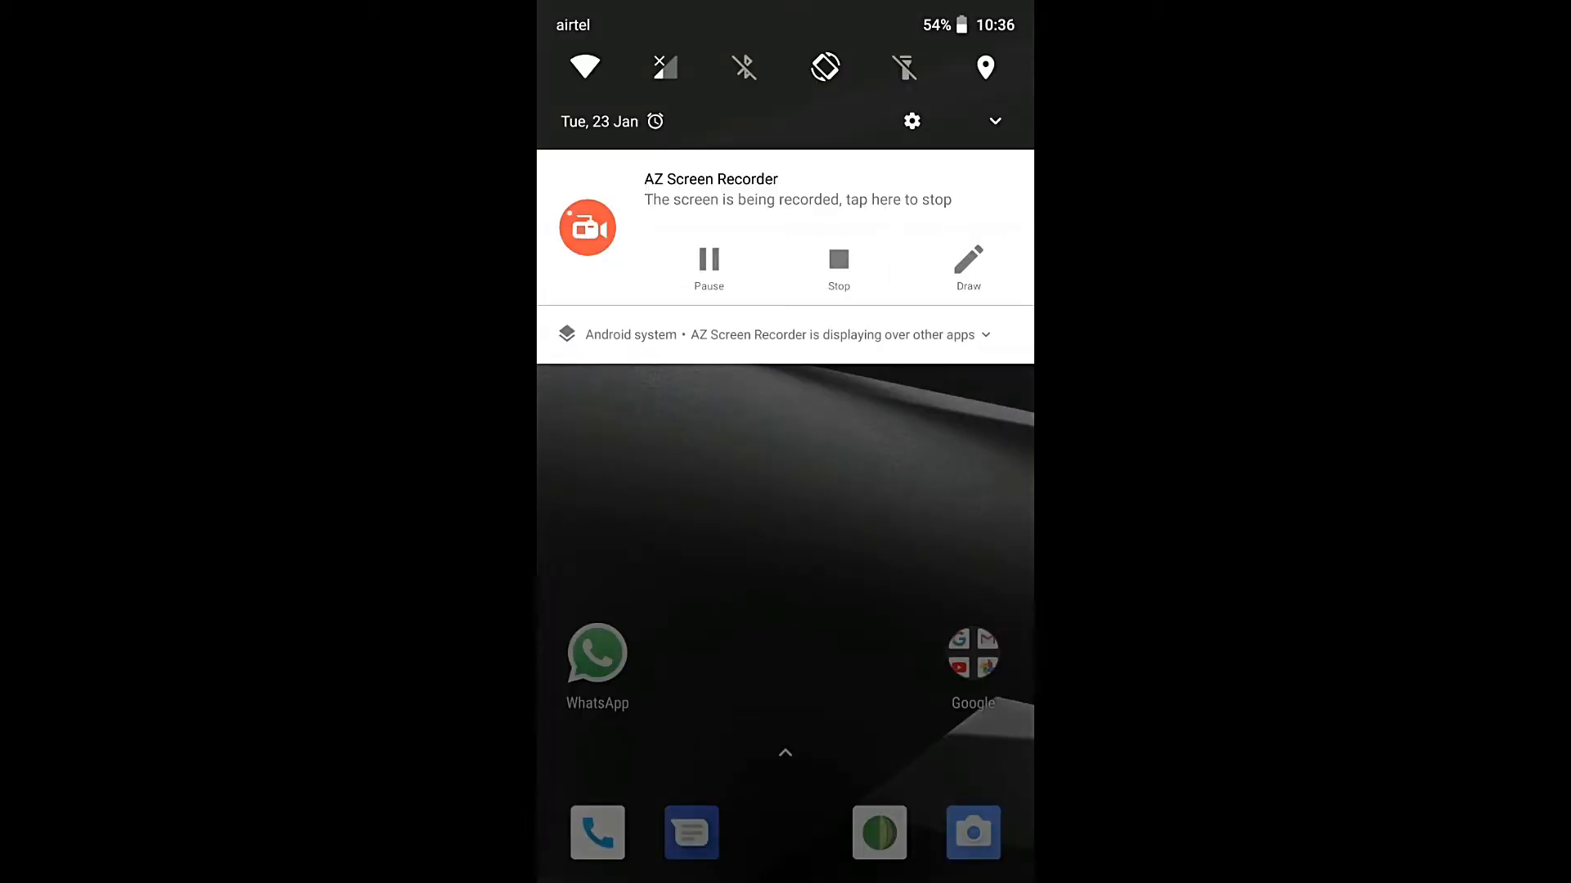
# - View the phone's LineageOS version details in system settings
pyautogui.click(910, 121)
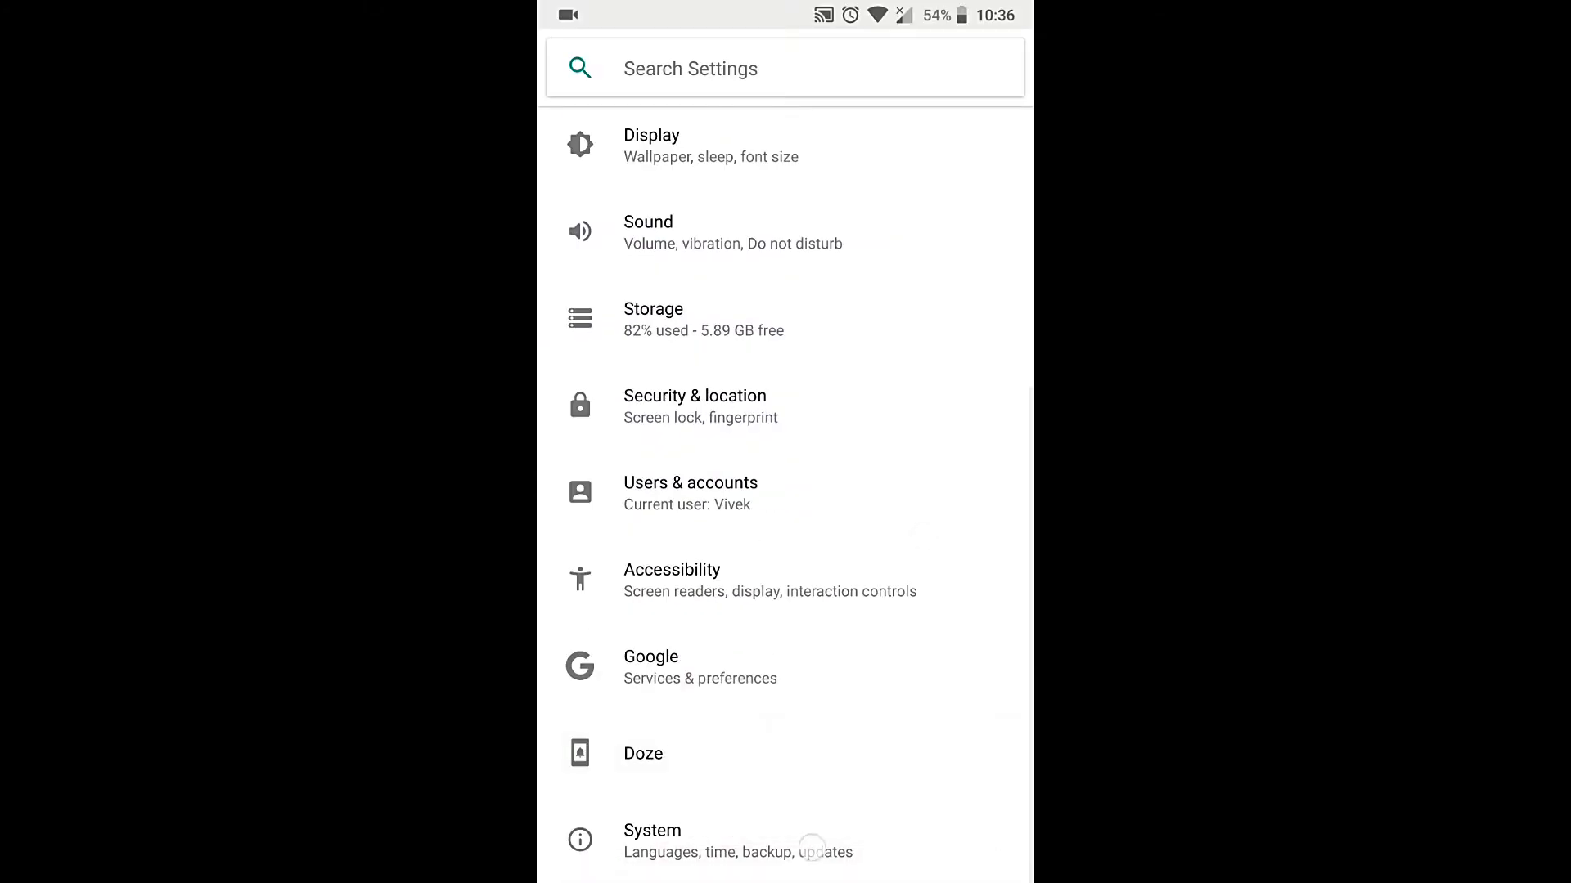
pyautogui.click(653, 862)
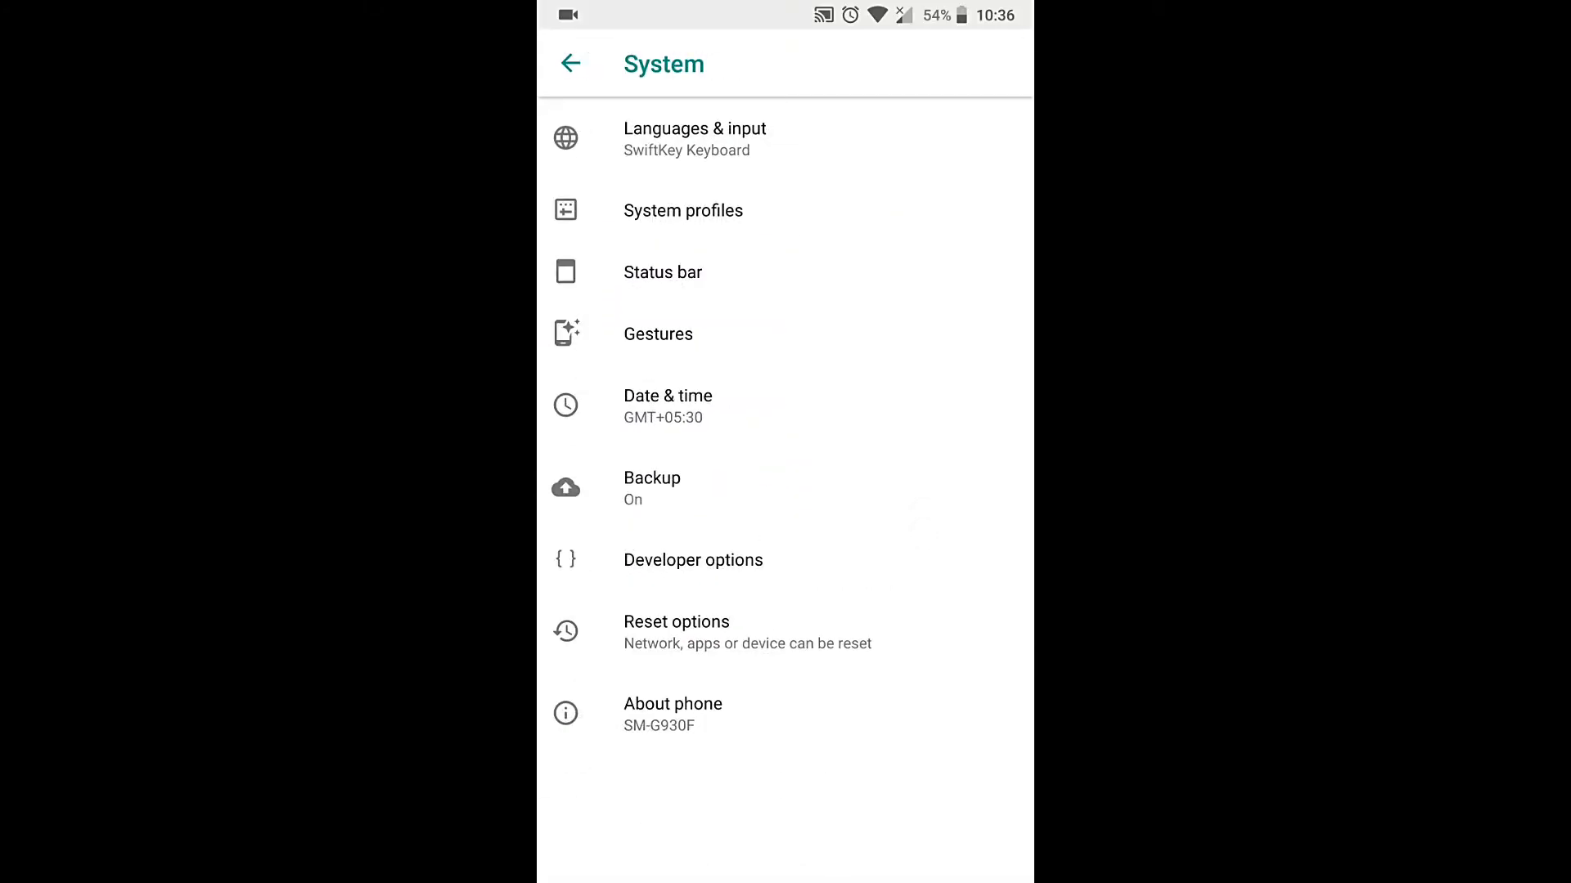
pyautogui.click(673, 704)
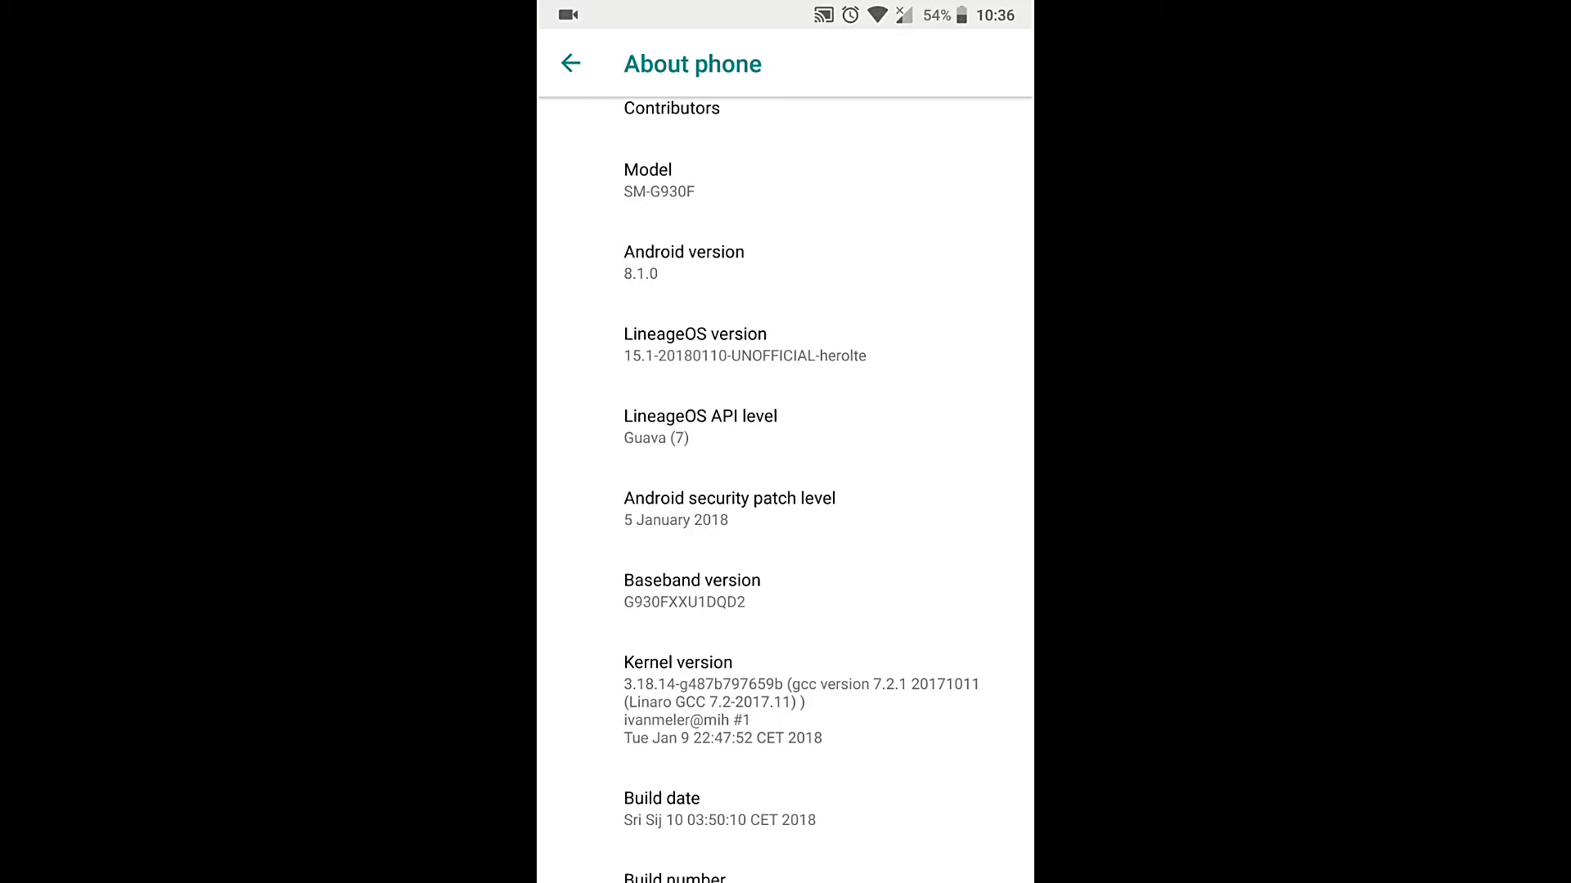
pyautogui.scroll(-3)
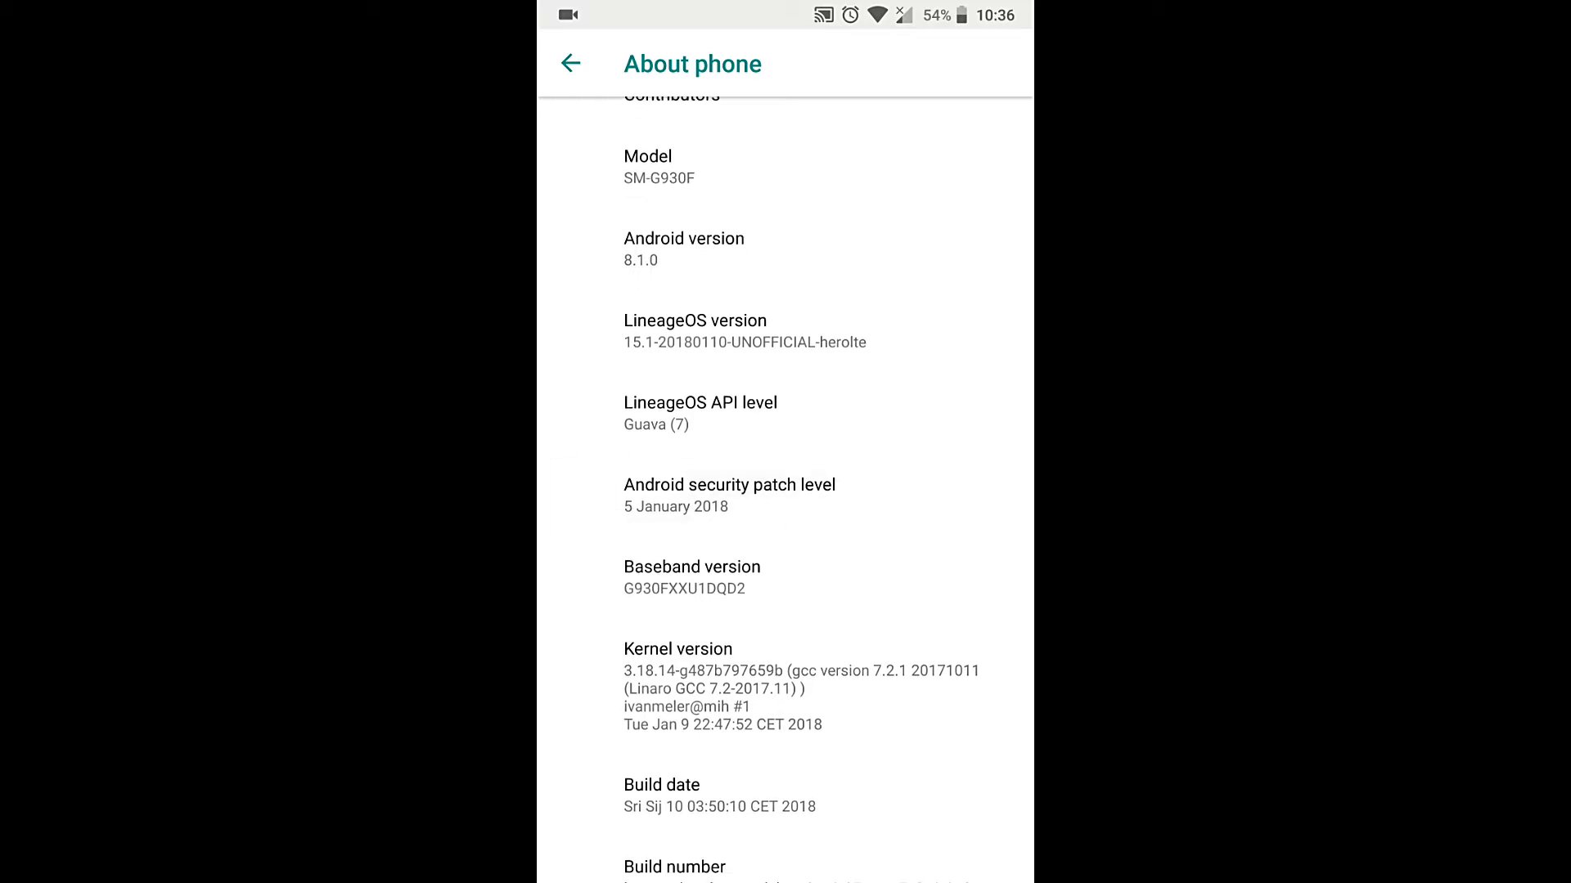
pyautogui.scroll(-3)
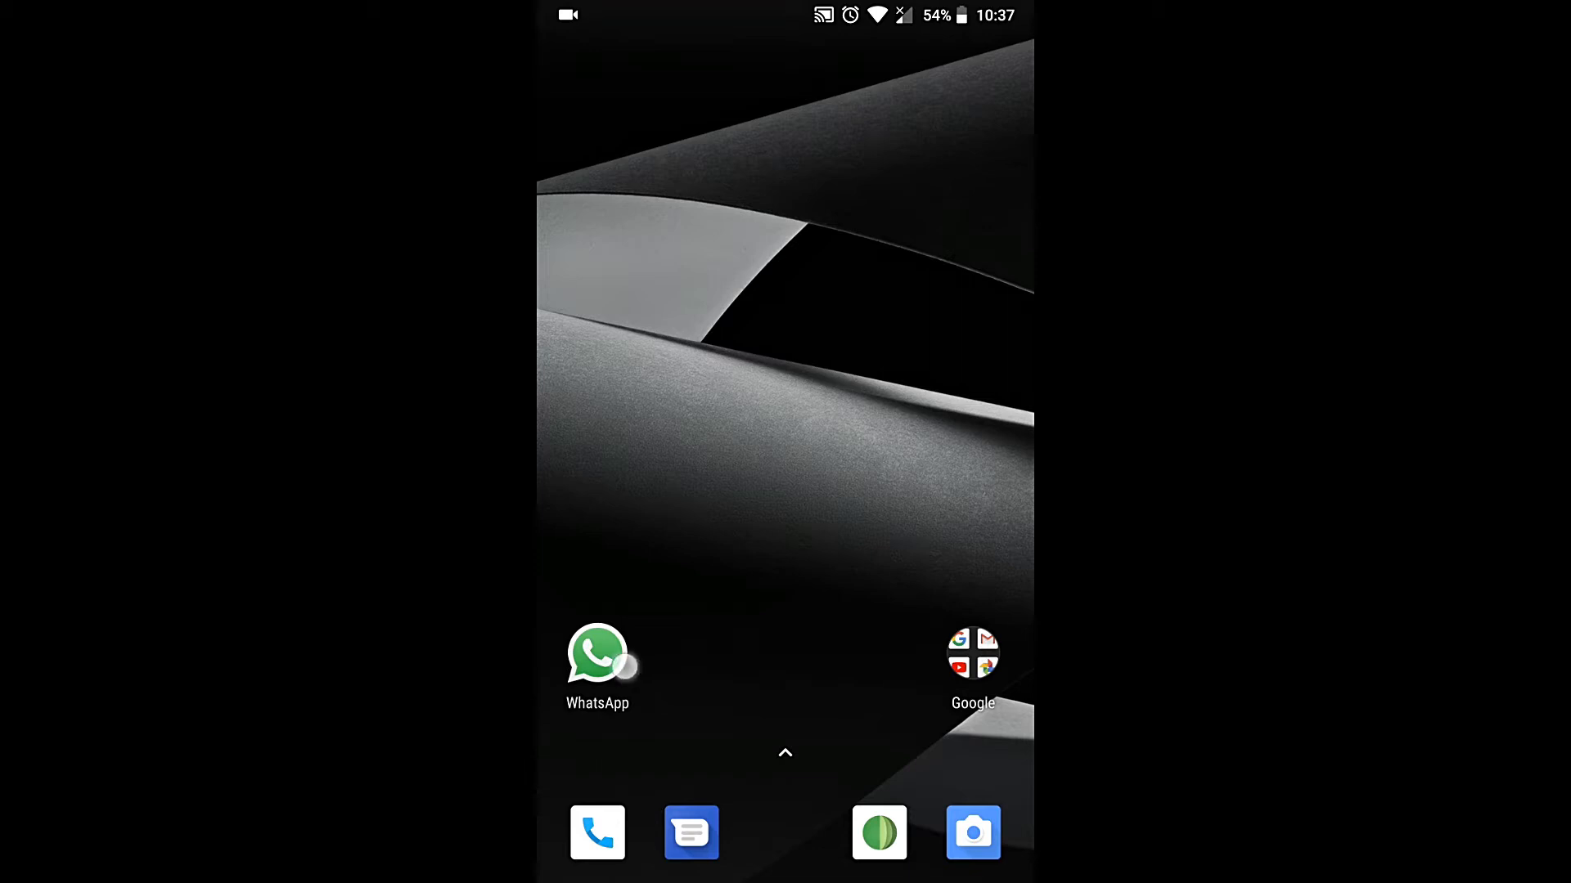
# - Show the home screen overview with Wallpapers, Widgets and Home Settings
pyautogui.click(597, 653)
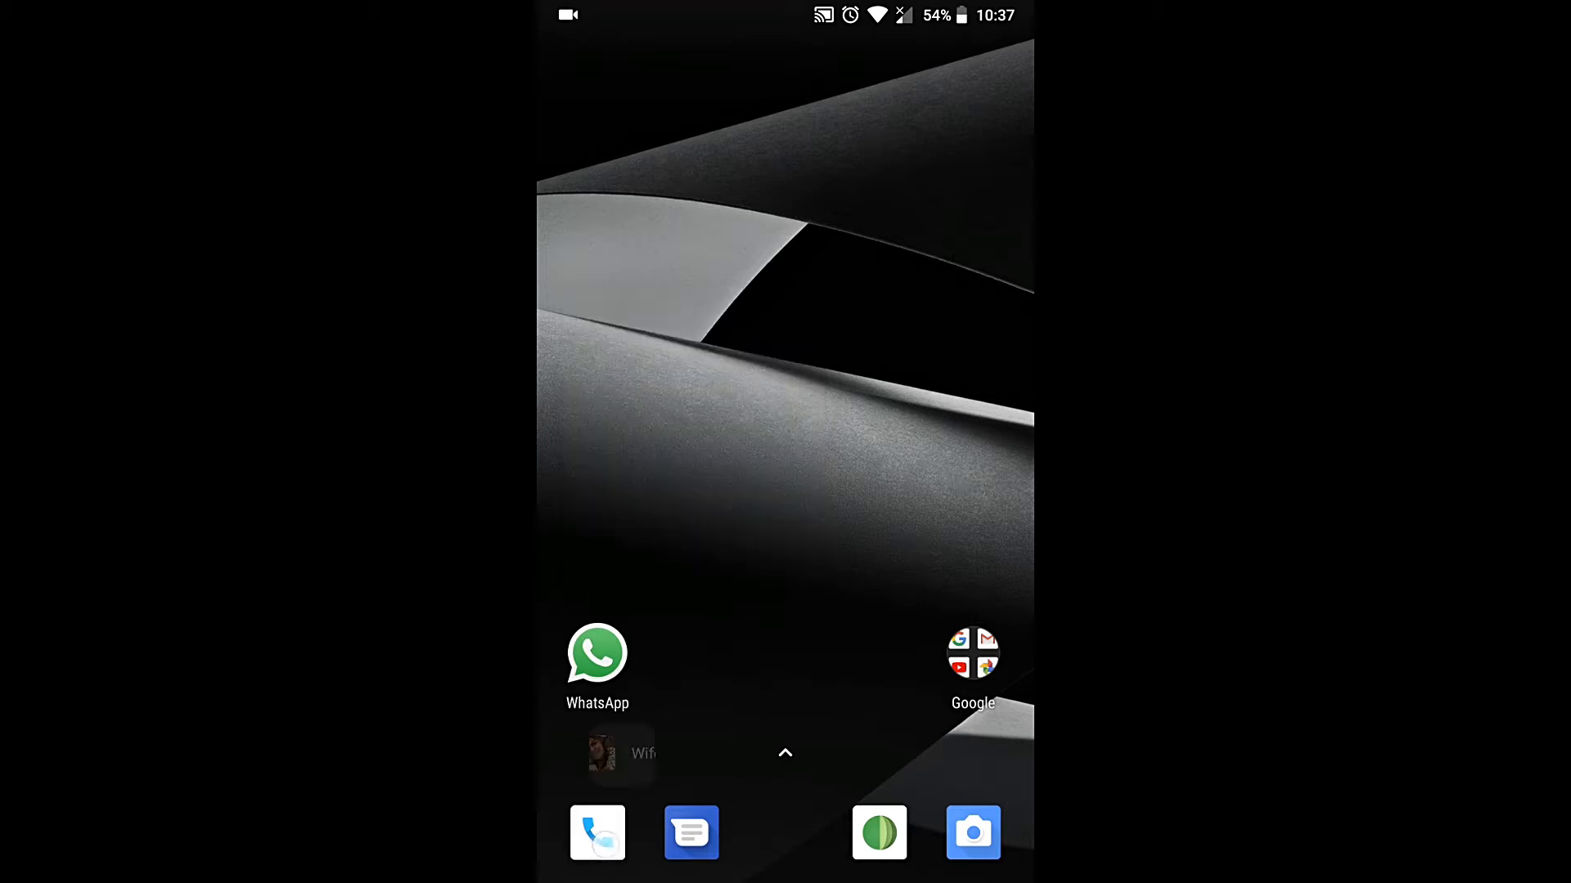
pyautogui.click(691, 833)
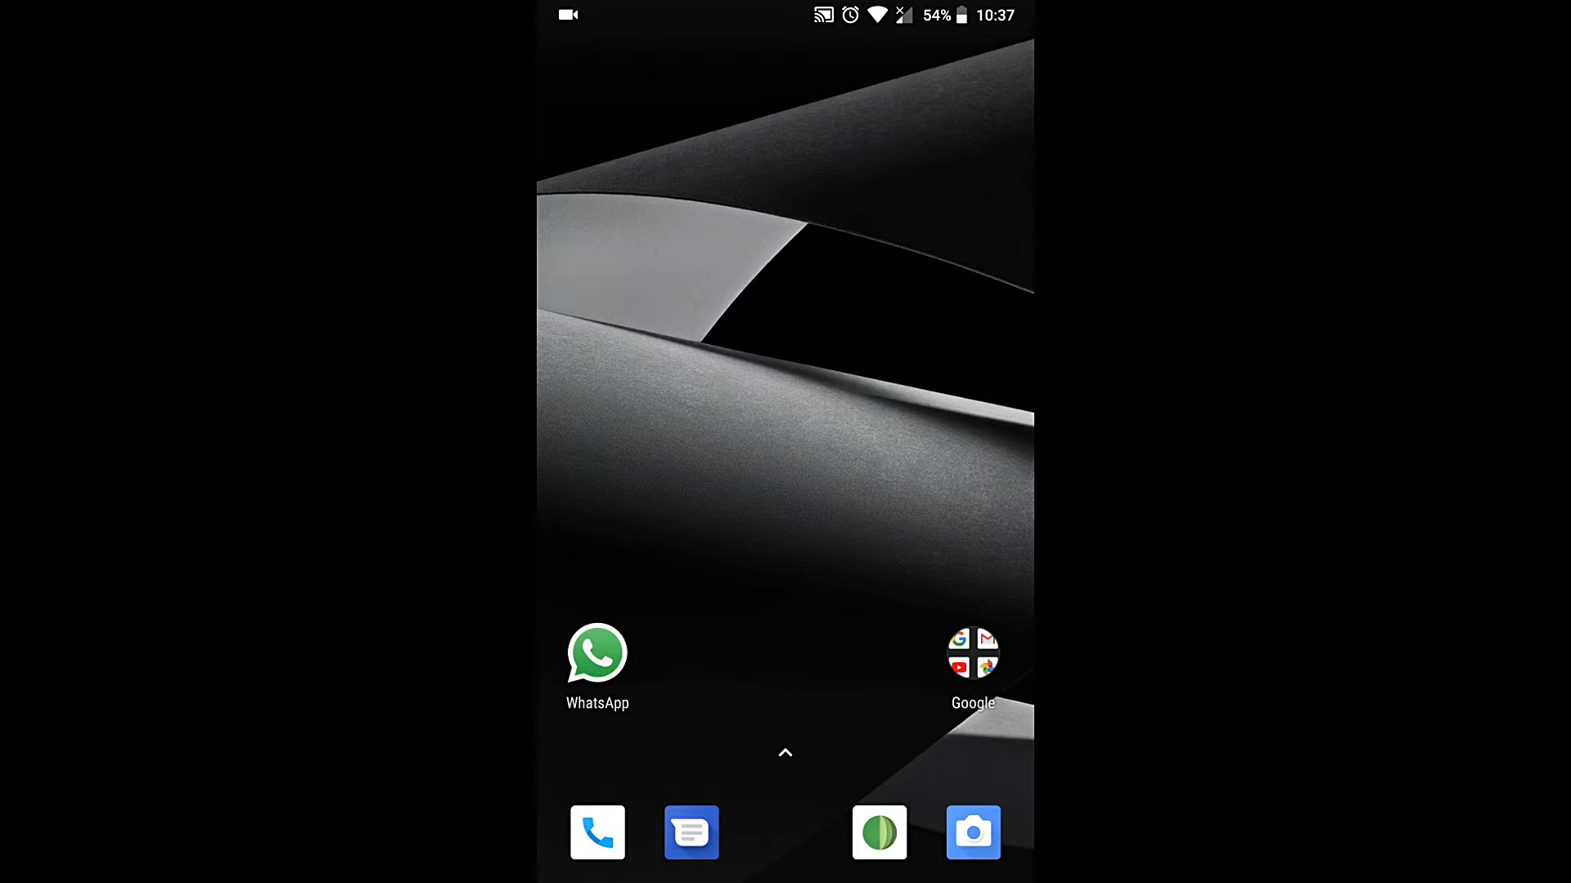
pyautogui.scroll(-3)
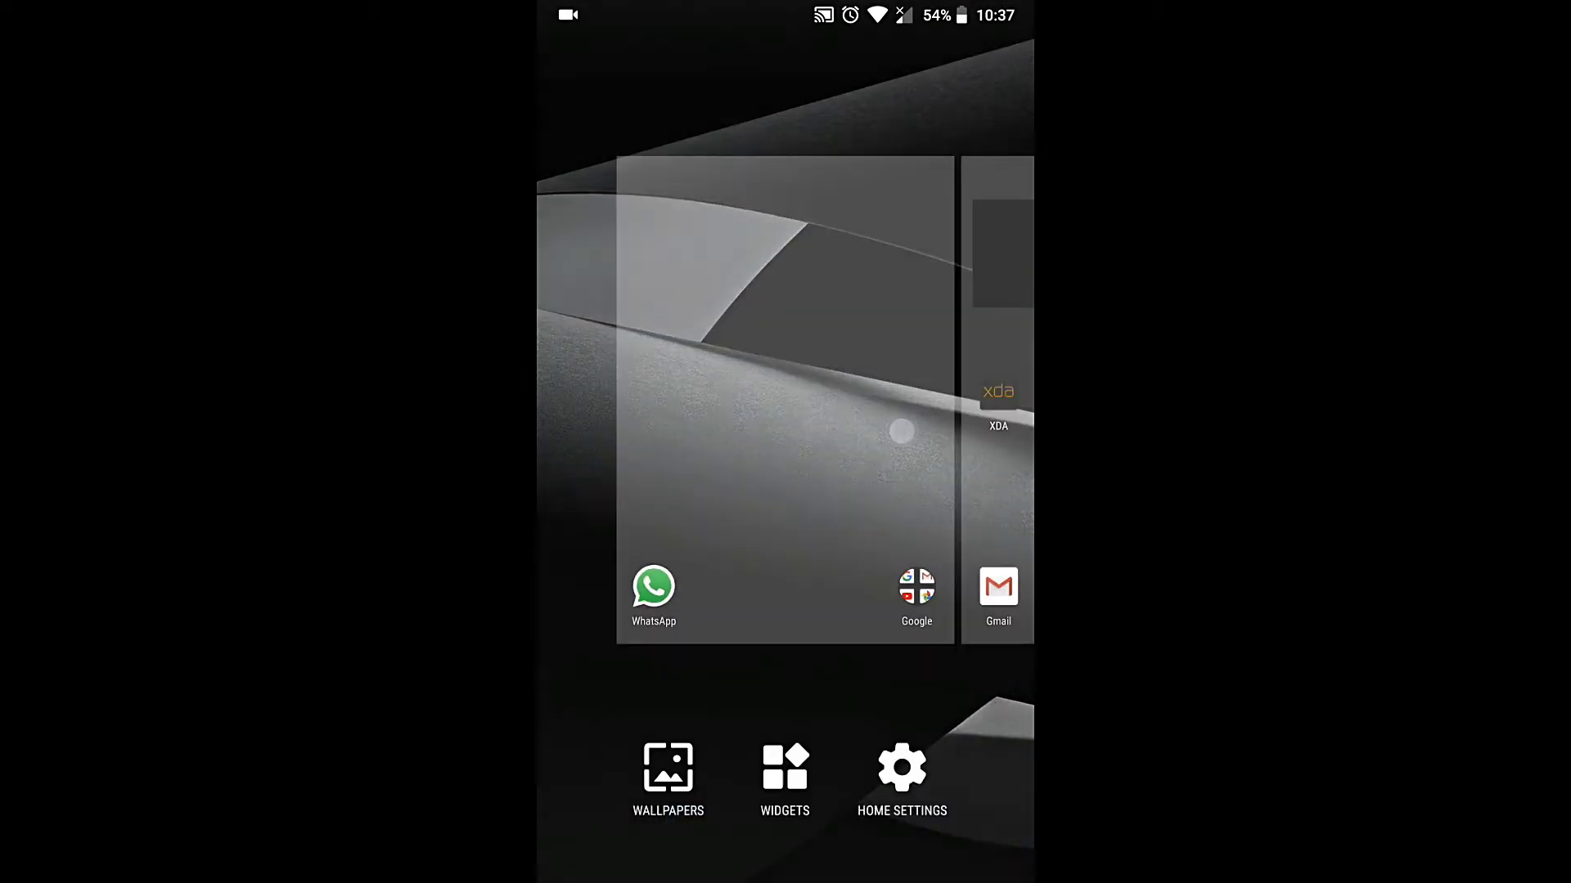
# - Apply the blue-and-red geometric wallpaper and return to the home screen
pyautogui.click(669, 766)
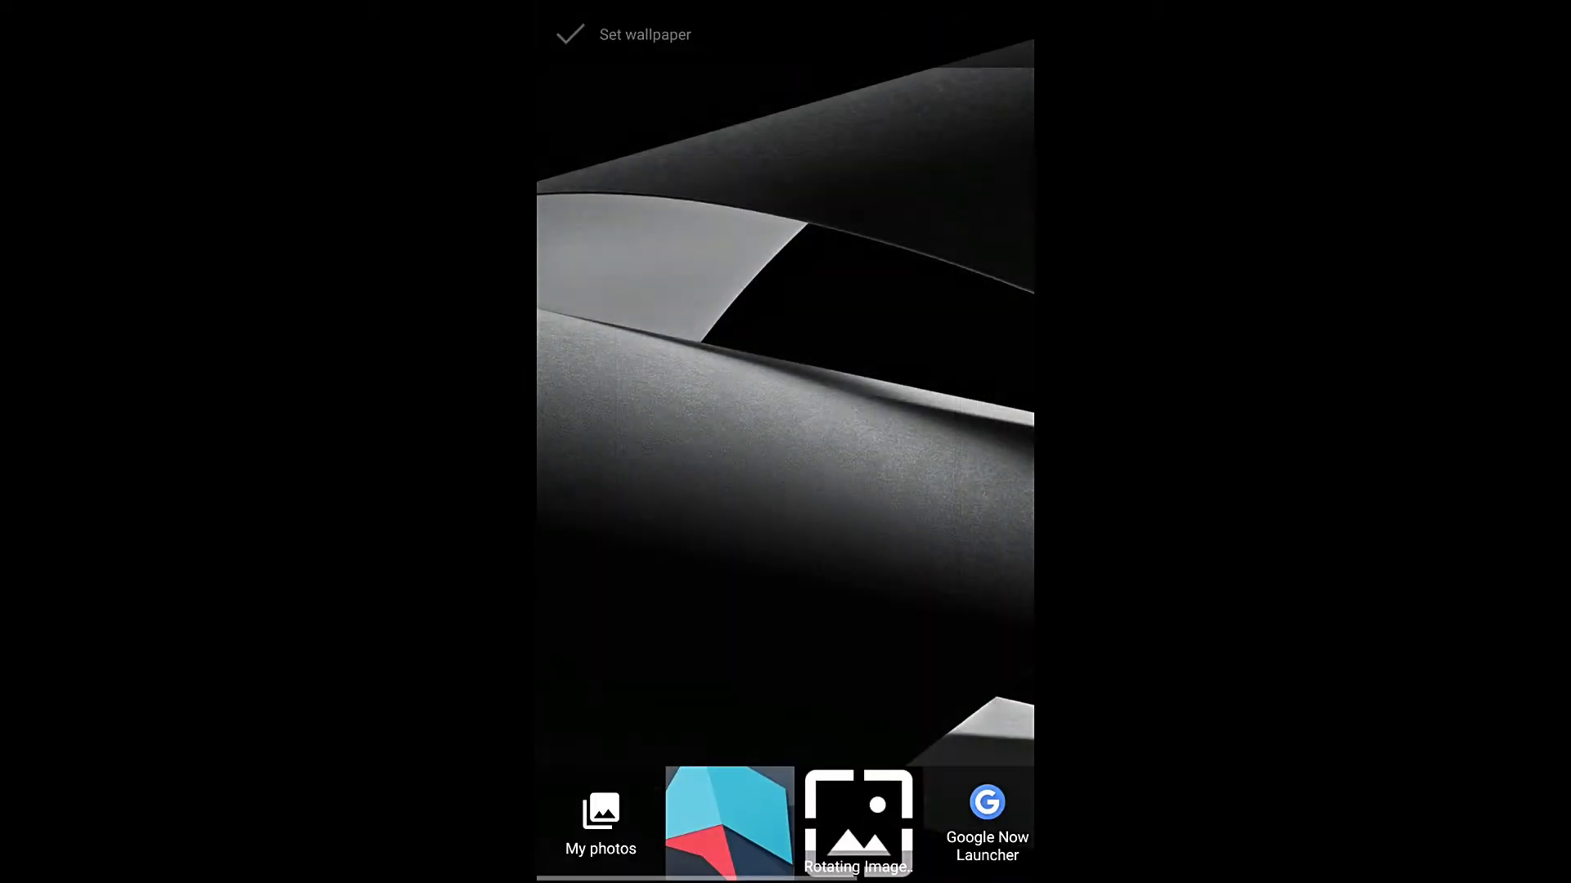
pyautogui.click(725, 821)
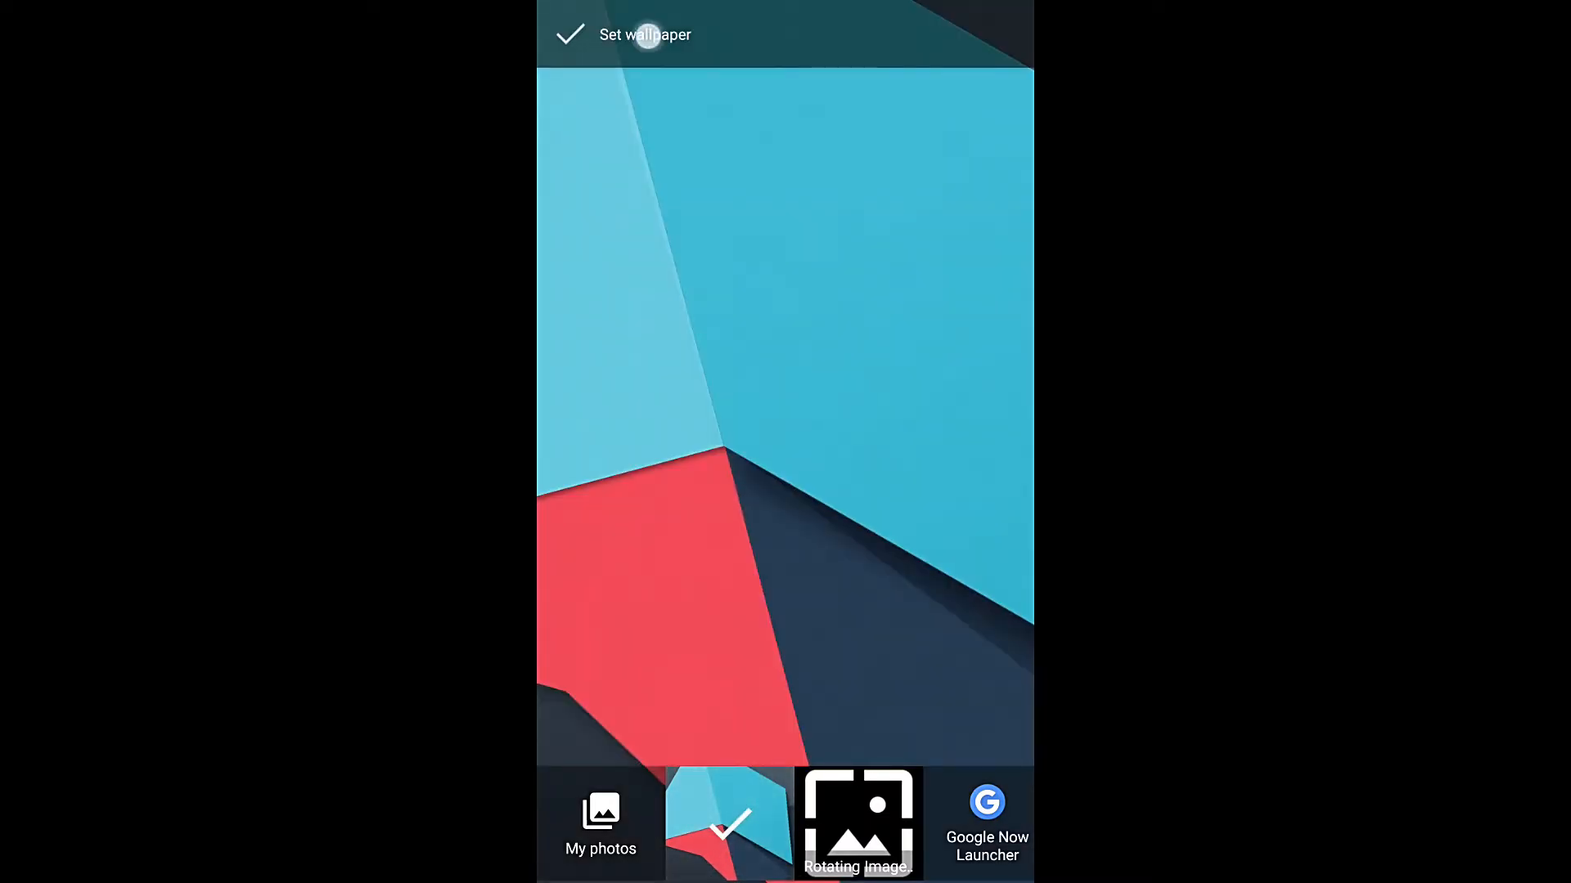
pyautogui.click(566, 34)
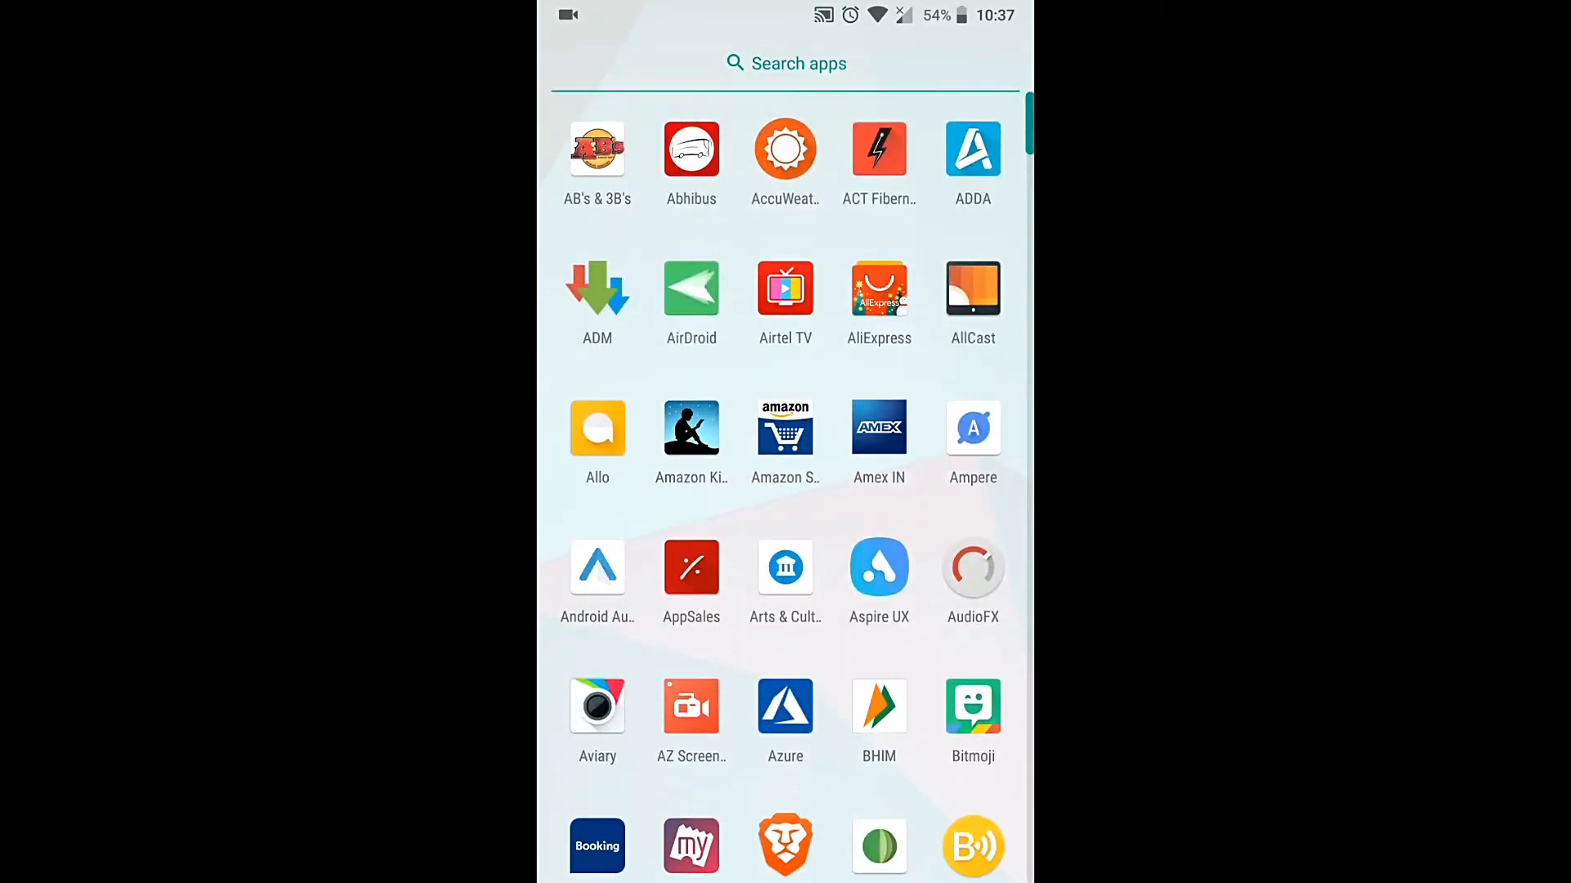
pyautogui.press('Home')
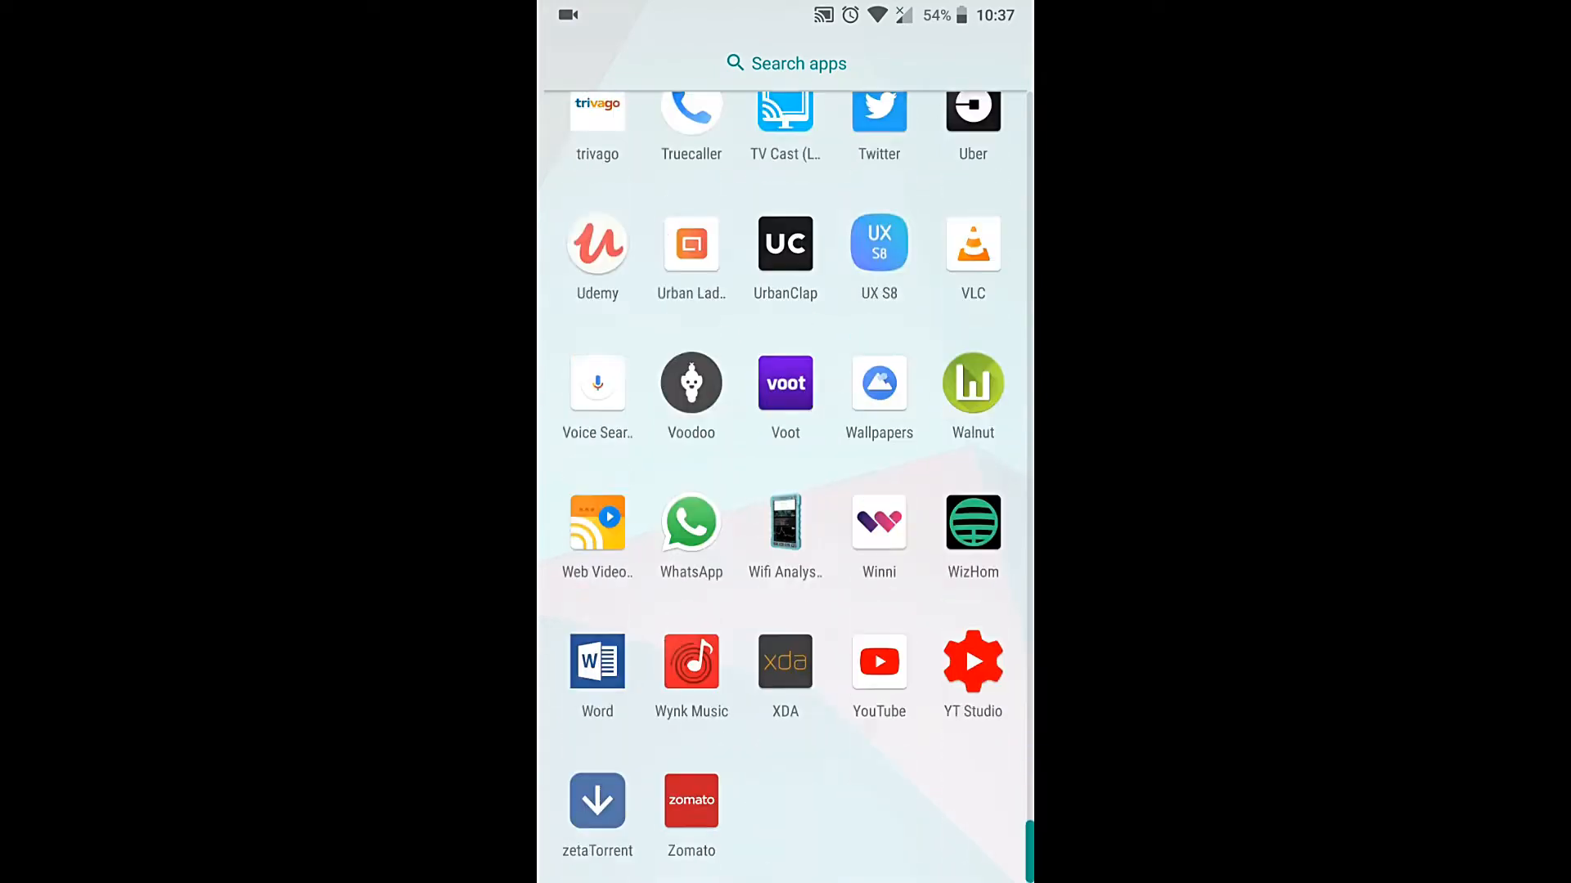
pyautogui.press('HOME')
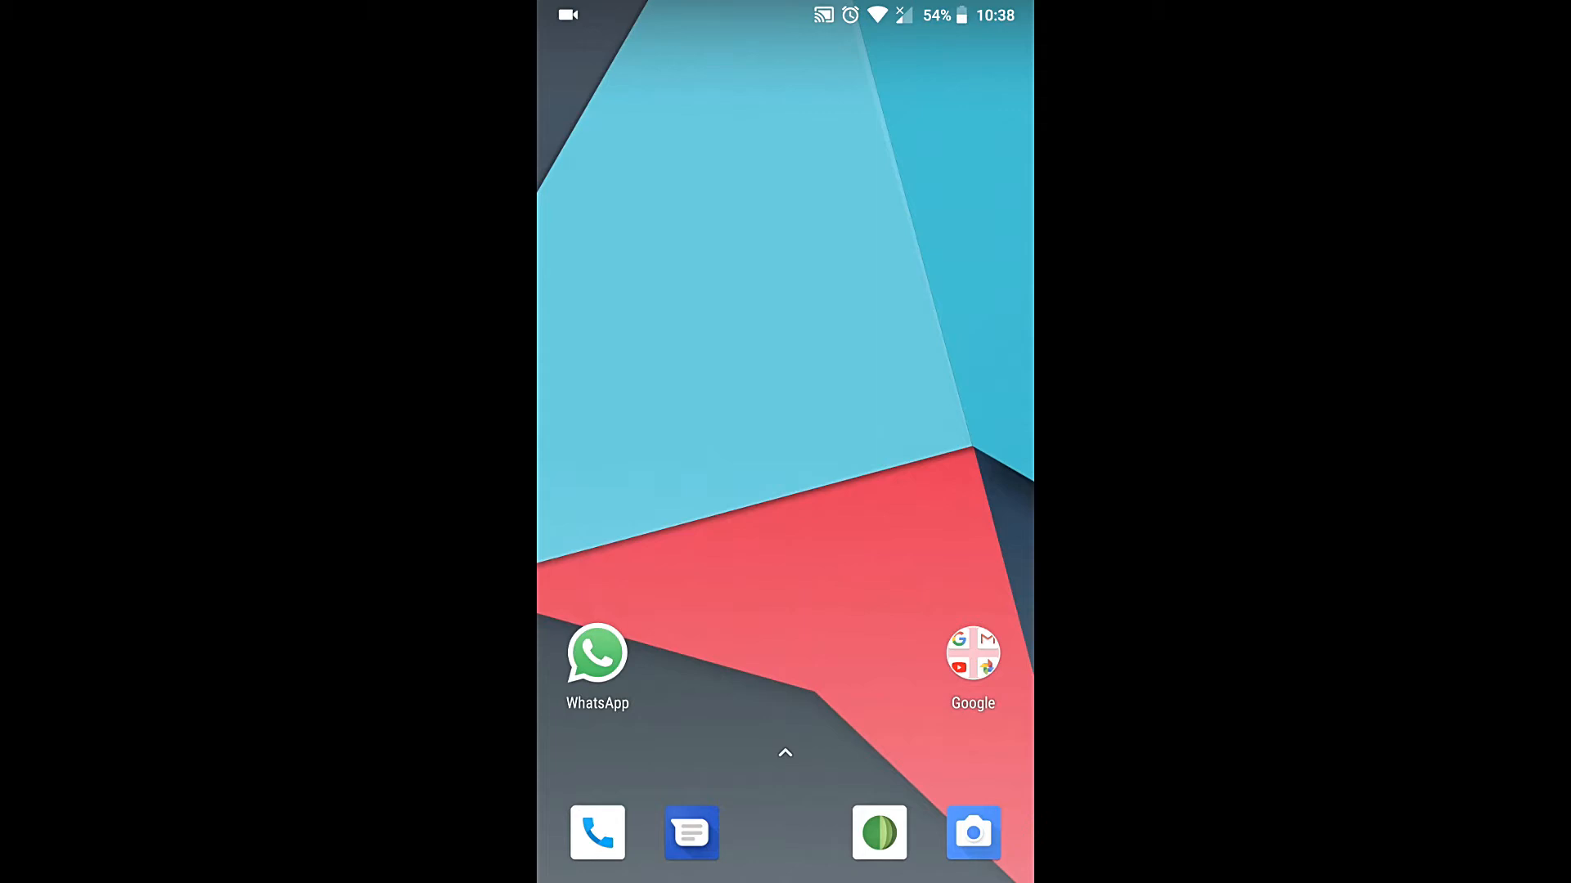
pyautogui.click(974, 833)
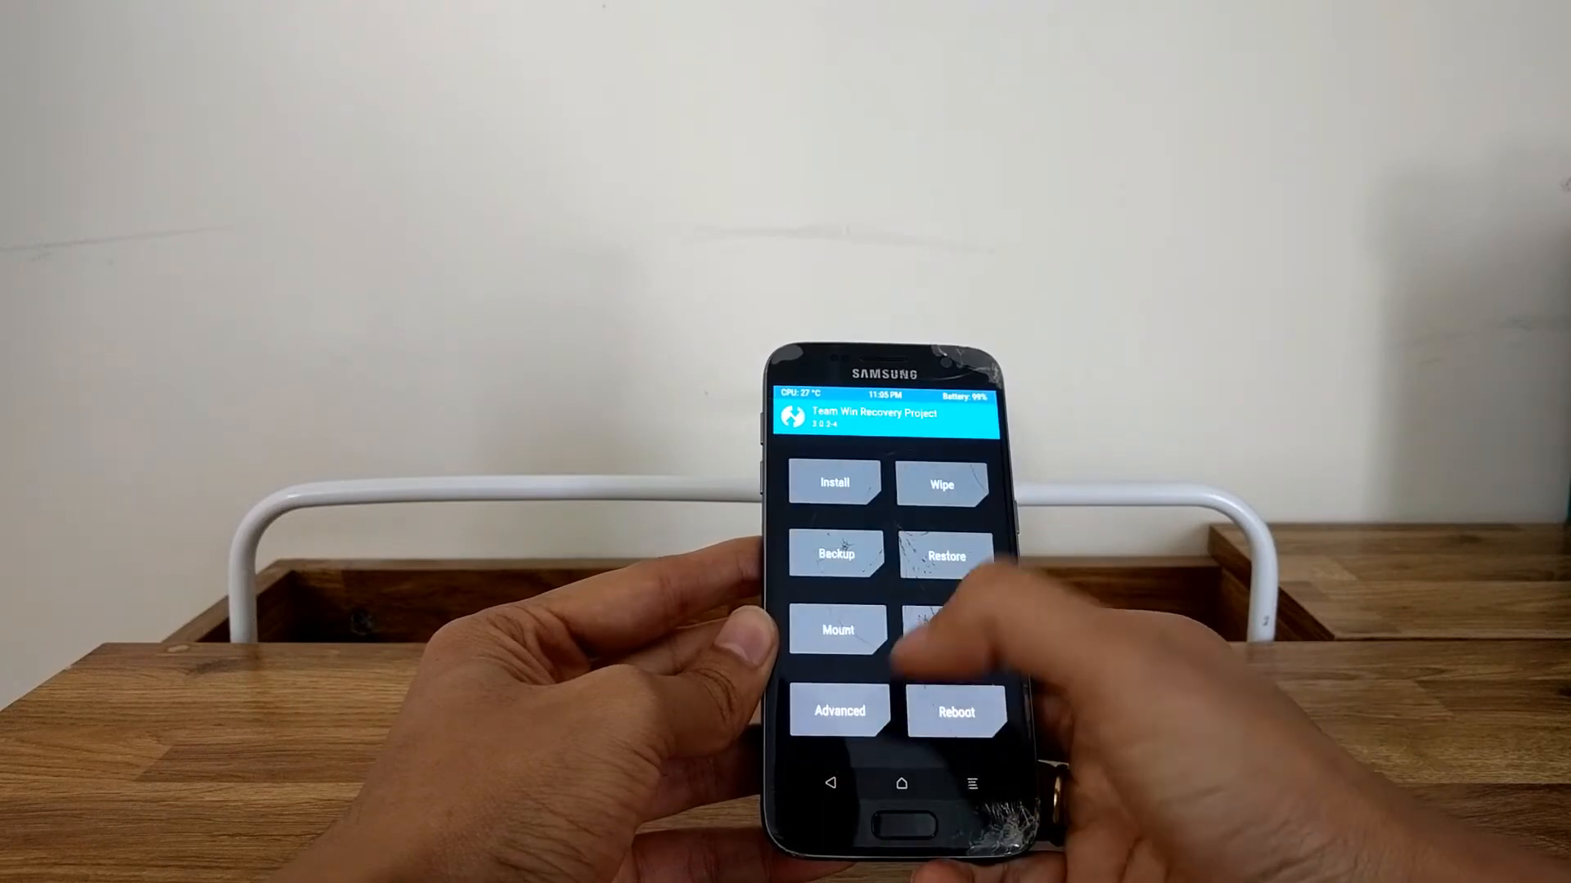
# - Queue the open_gapps zip from /sdcard/ADM for flashing in TWRP
pyautogui.click(834, 484)
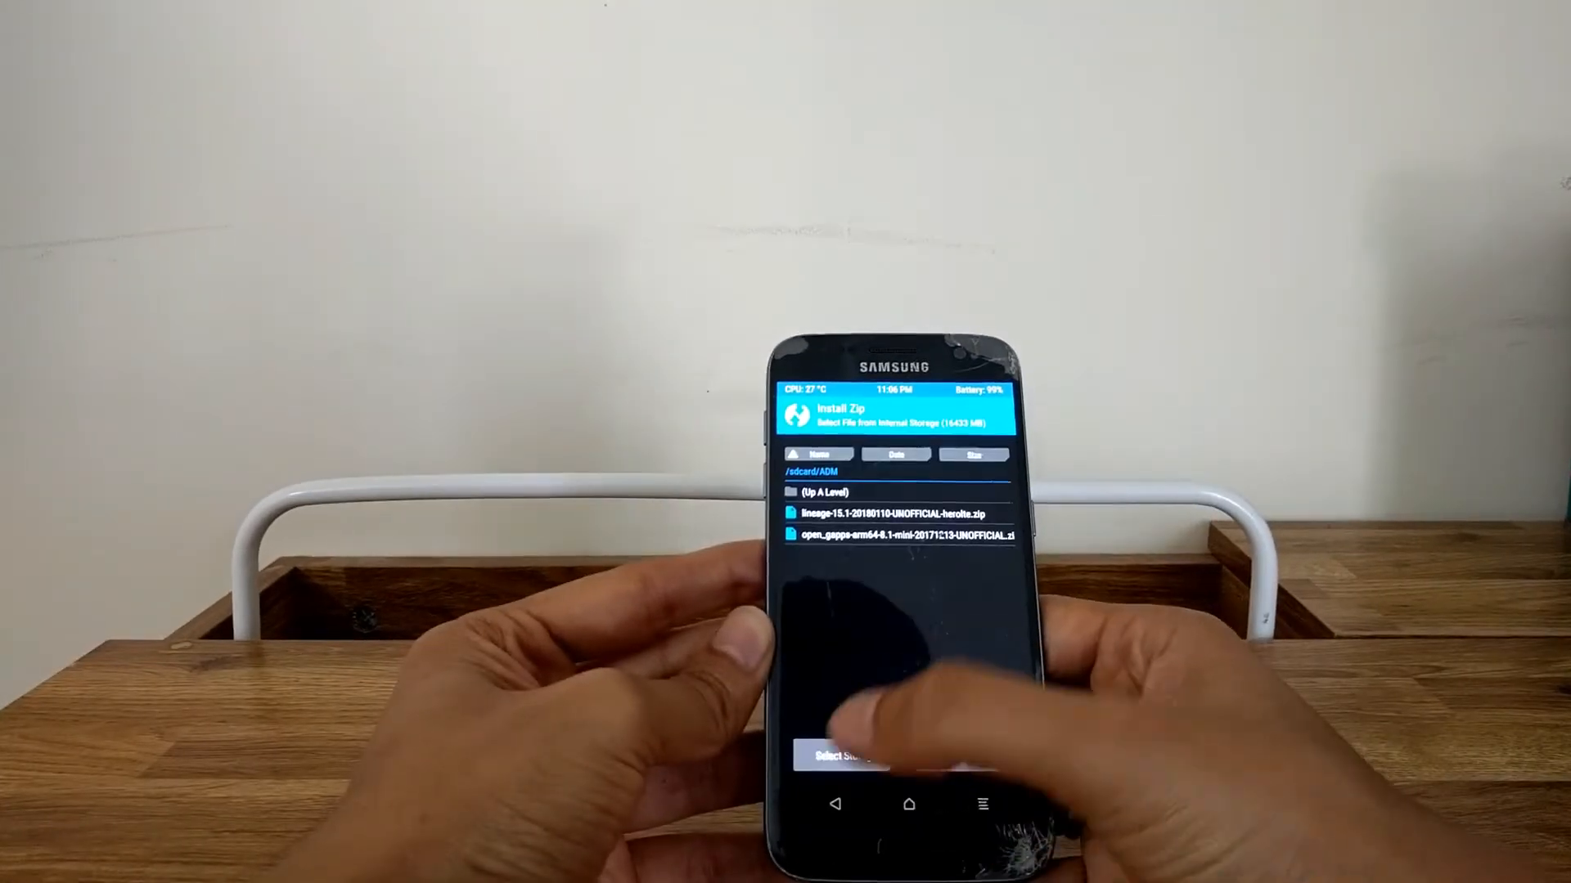
pyautogui.click(904, 537)
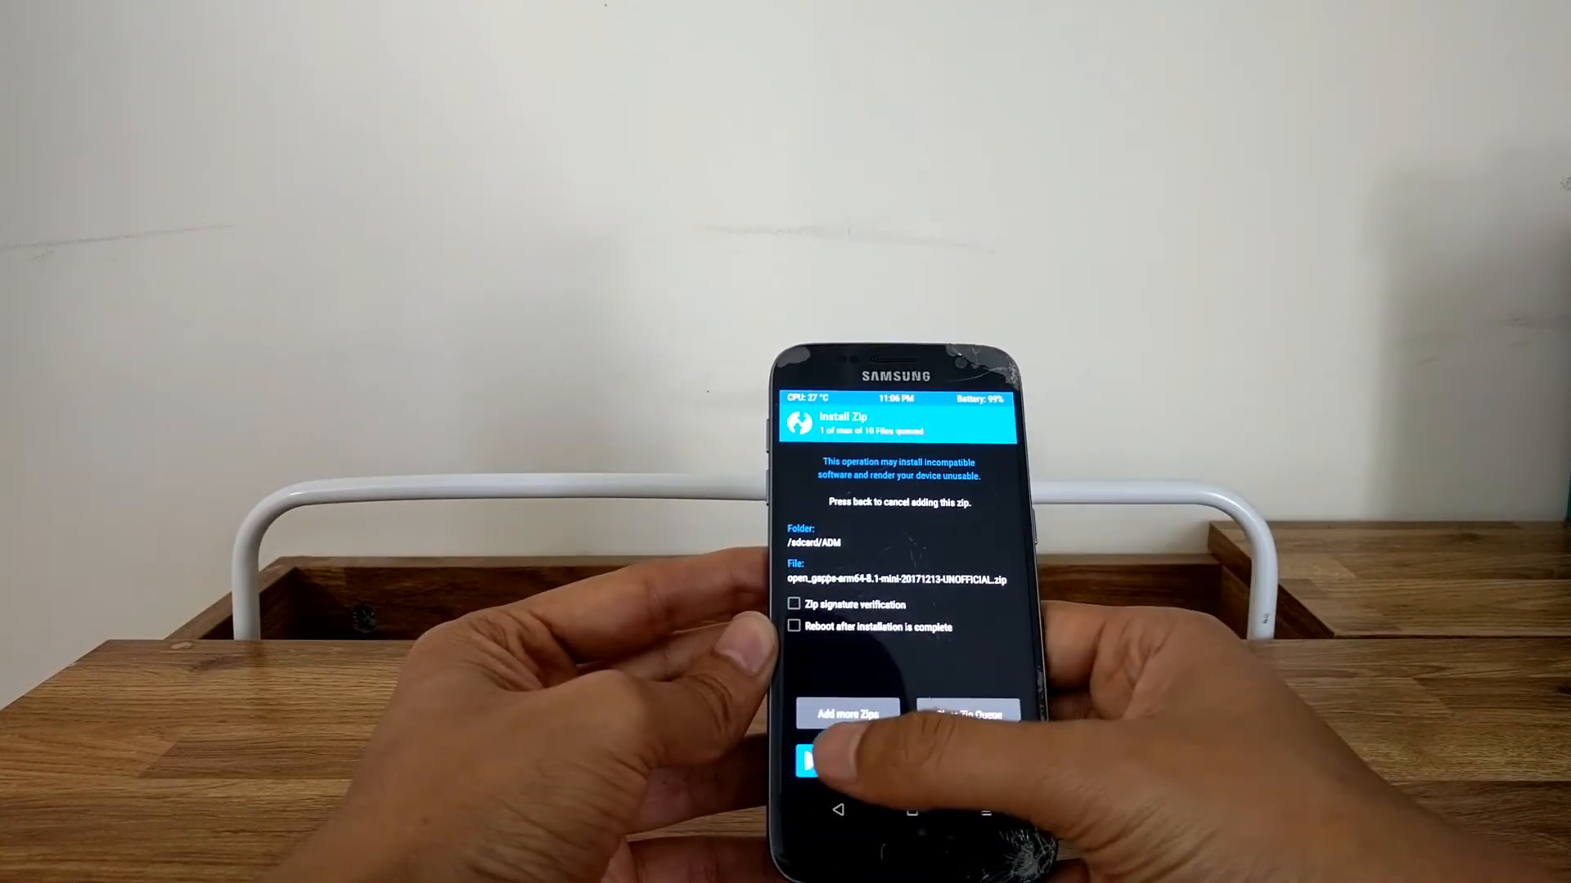